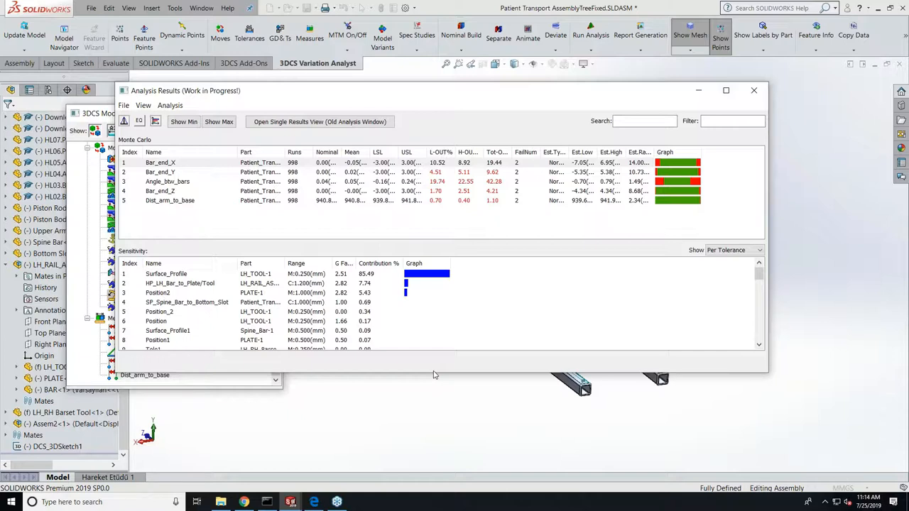
pyautogui.moveTo(394, 351)
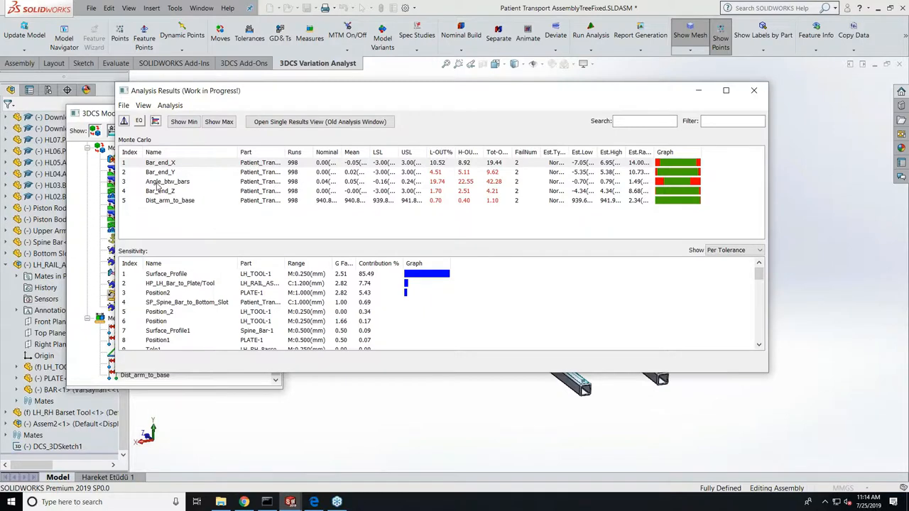
# Select the Angle_btw_bars measure to list its sensitivity contributors, led by the pattern moves at 29.65%.
pyautogui.click(168, 181)
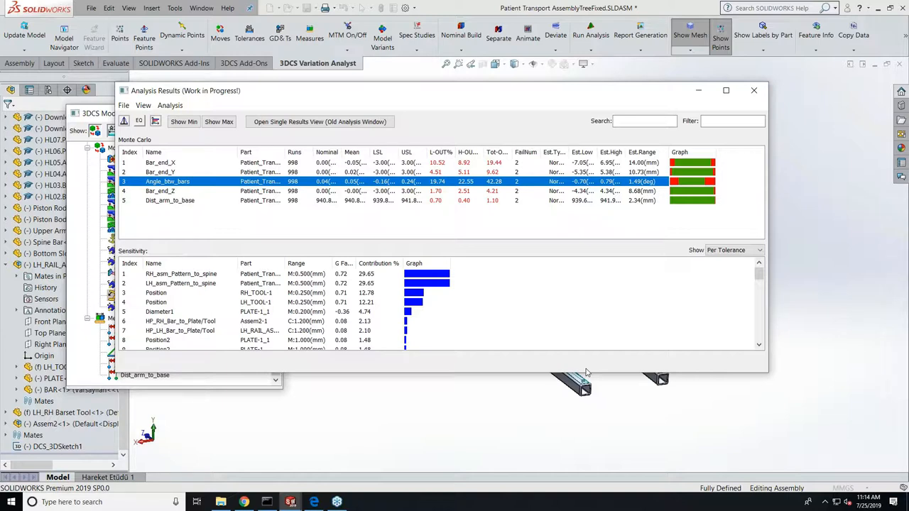
pyautogui.moveTo(195, 192)
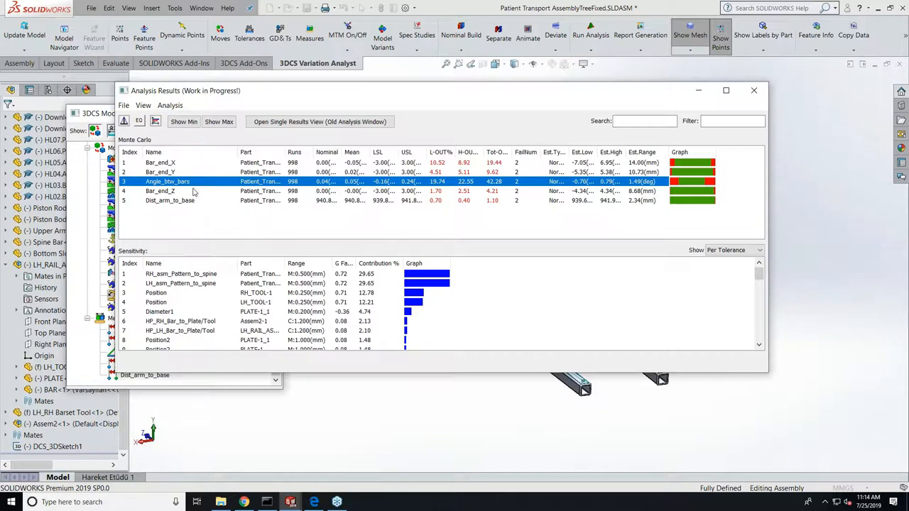
pyautogui.moveTo(196, 191)
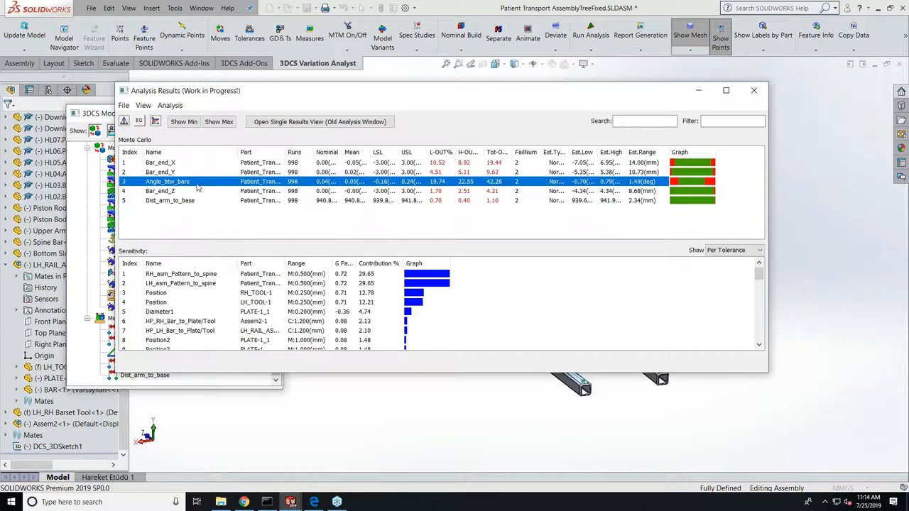
pyautogui.moveTo(194, 186)
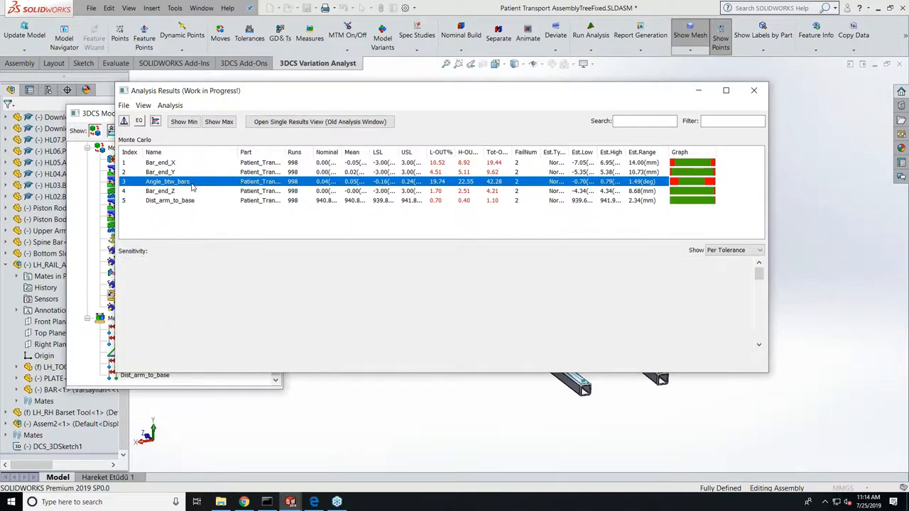
# Open the detailed Monte Carlo Analysis Results View for Angle_btw_bars.
pyautogui.doubleClick(167, 181)
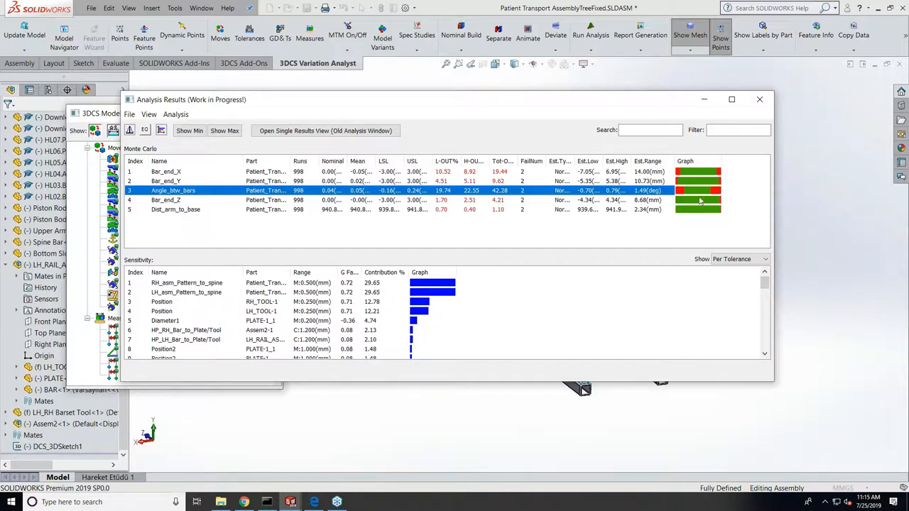
pyautogui.moveTo(155, 199)
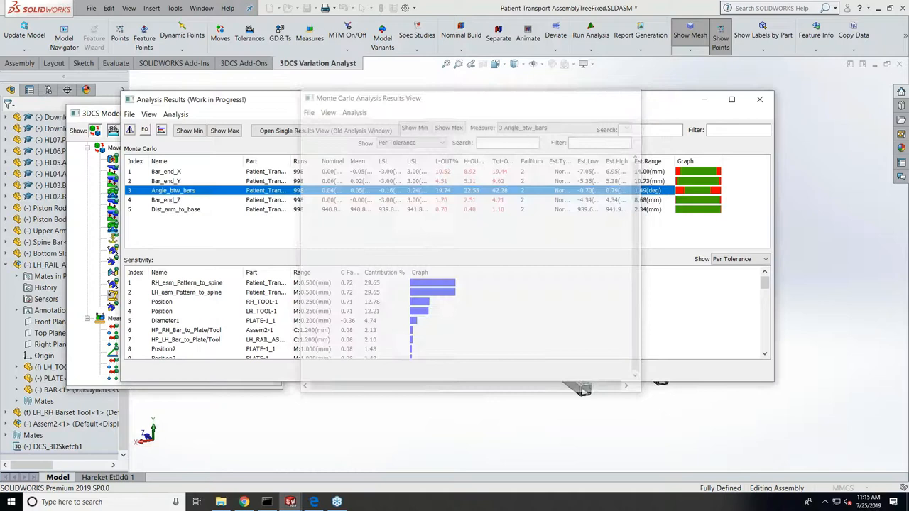
# Close the detailed results view and open the Model Variants table.
pyautogui.click(759, 99)
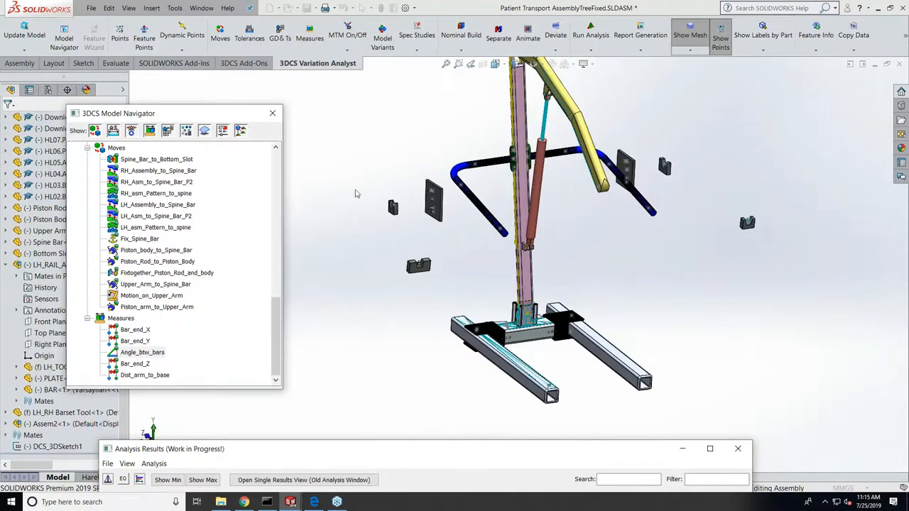
pyautogui.moveTo(382, 36)
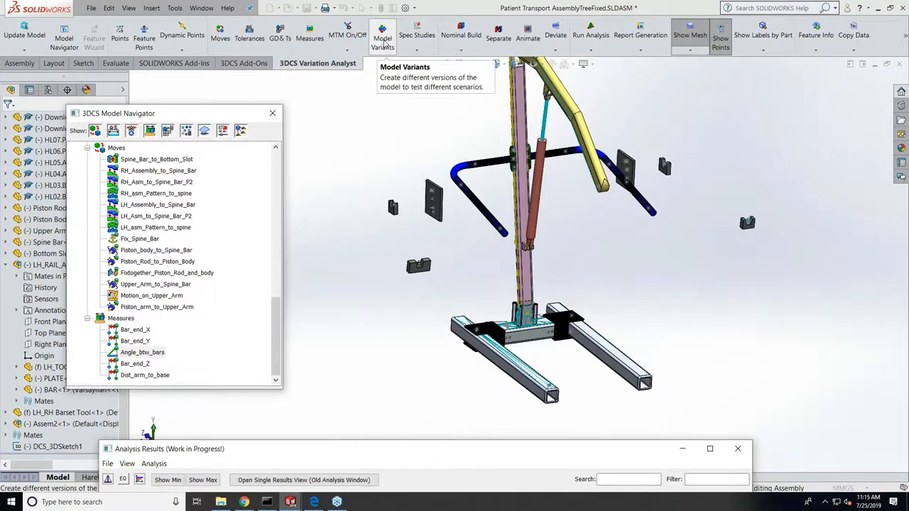
pyautogui.click(381, 39)
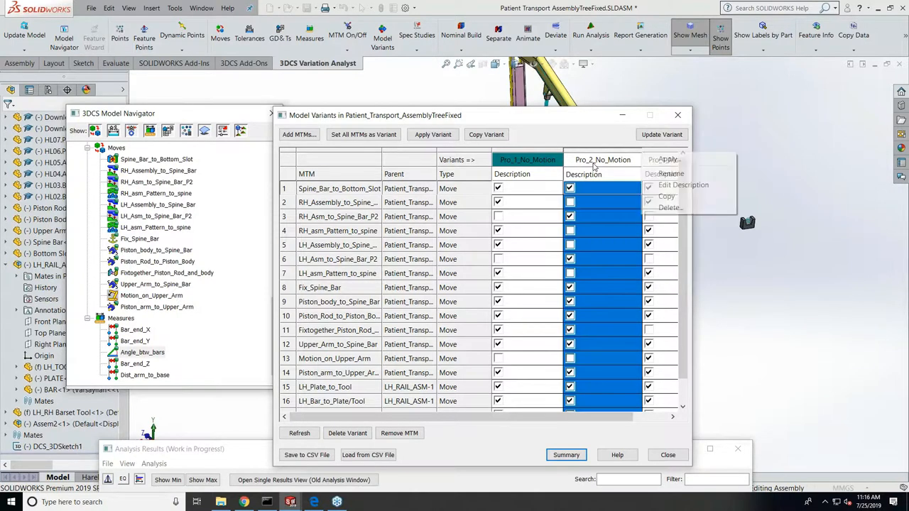
# Apply the Pro_2_No_Motion variant and inspect the RH_Assembly_to_Spine_Bar and LH_asm_Pattern_to_spine moves.
pyautogui.click(664, 159)
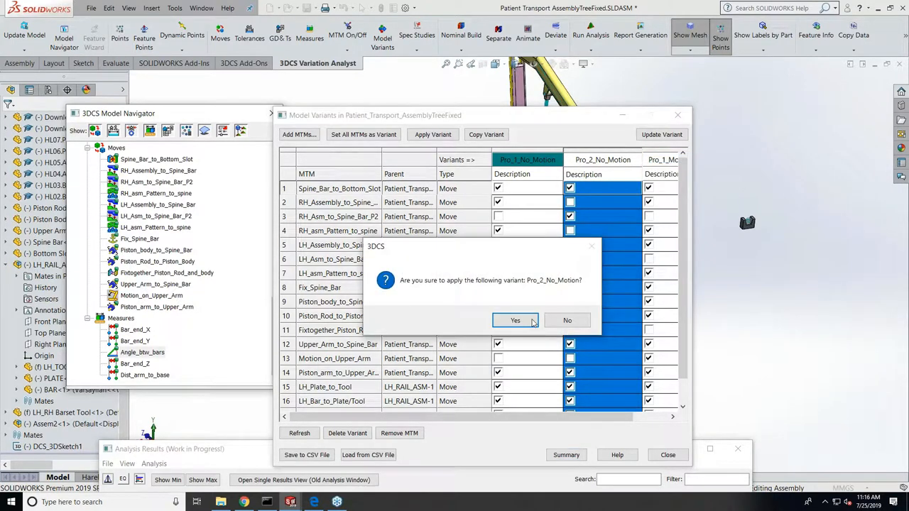
pyautogui.click(514, 321)
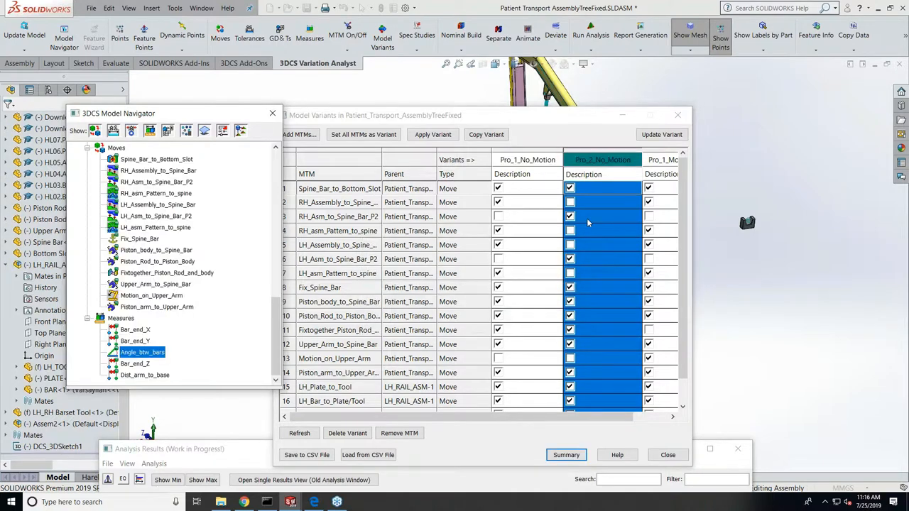
pyautogui.click(158, 170)
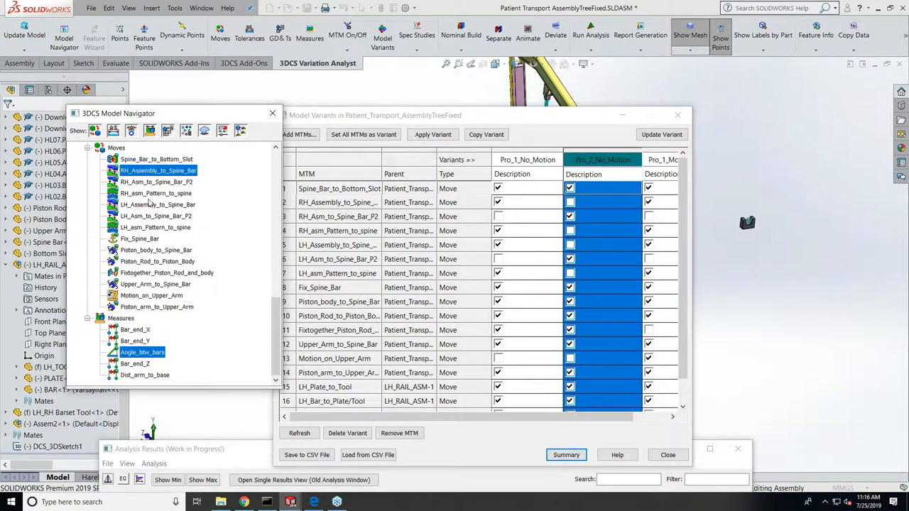
pyautogui.click(155, 228)
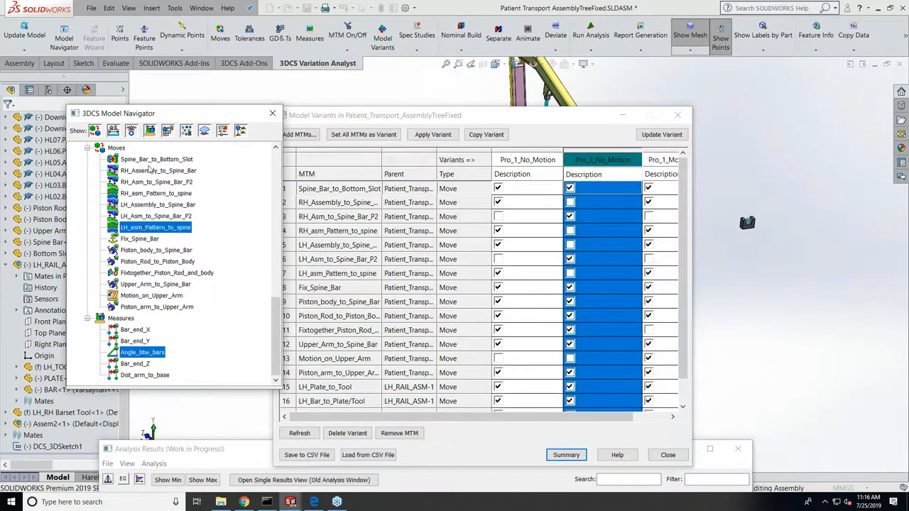
# Inspect the RH pattern and P2 spine-bar moves, then close the Model Variants table.
pyautogui.click(157, 193)
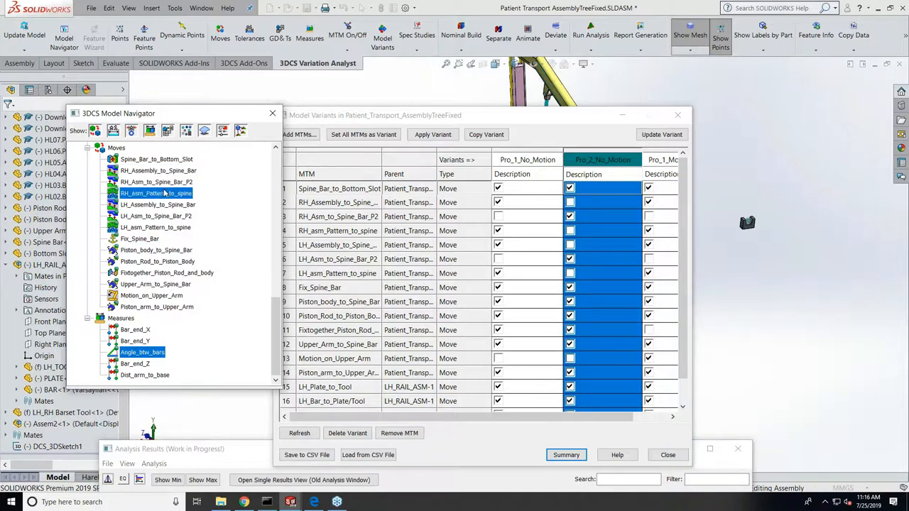
pyautogui.click(157, 181)
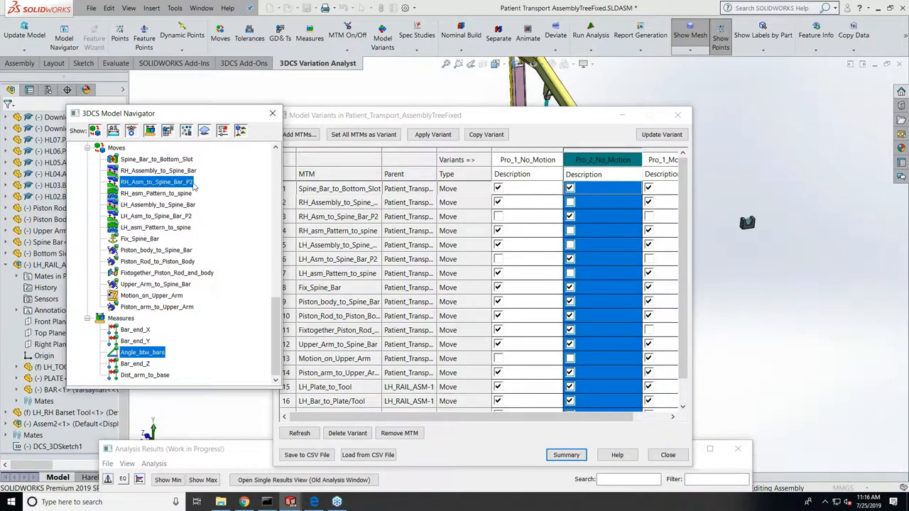
pyautogui.click(156, 216)
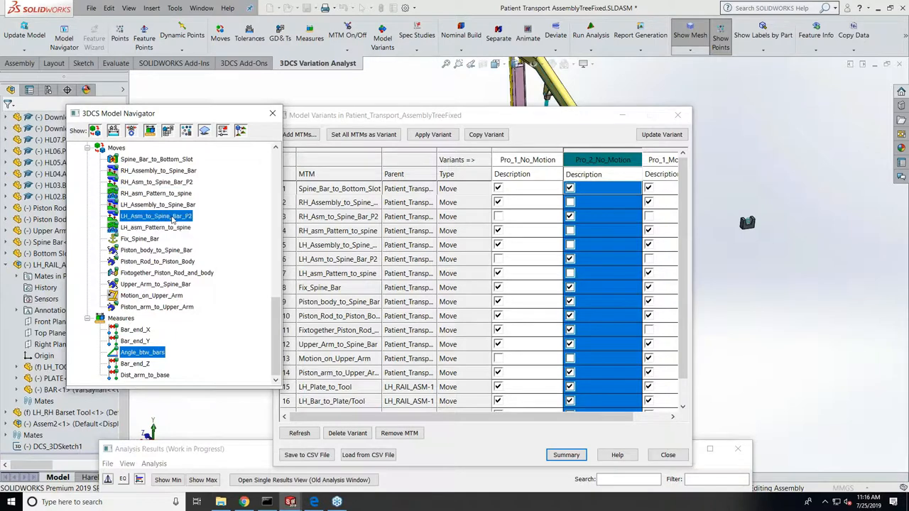
pyautogui.click(158, 205)
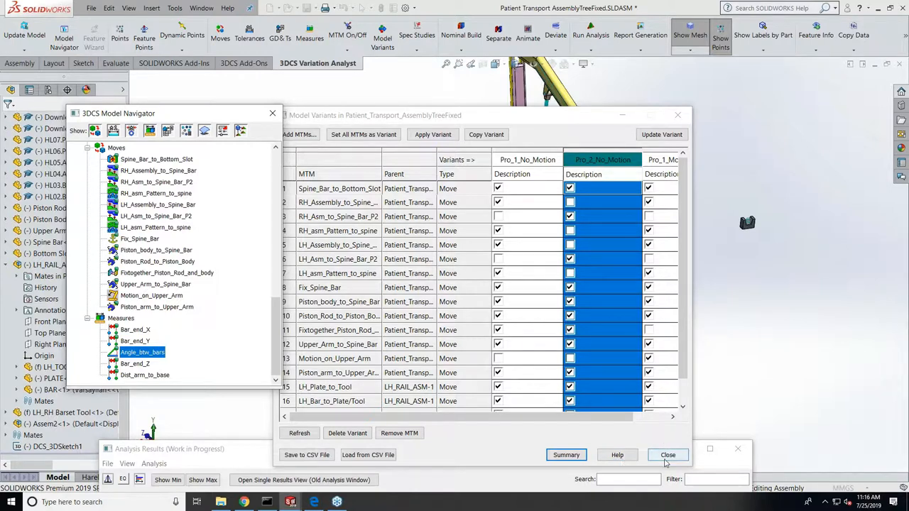
pyautogui.click(667, 454)
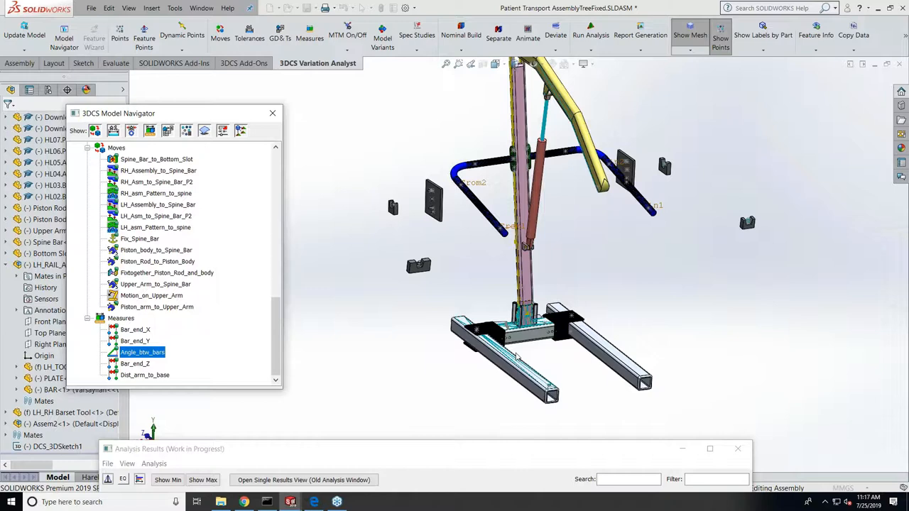
pyautogui.moveTo(510, 341)
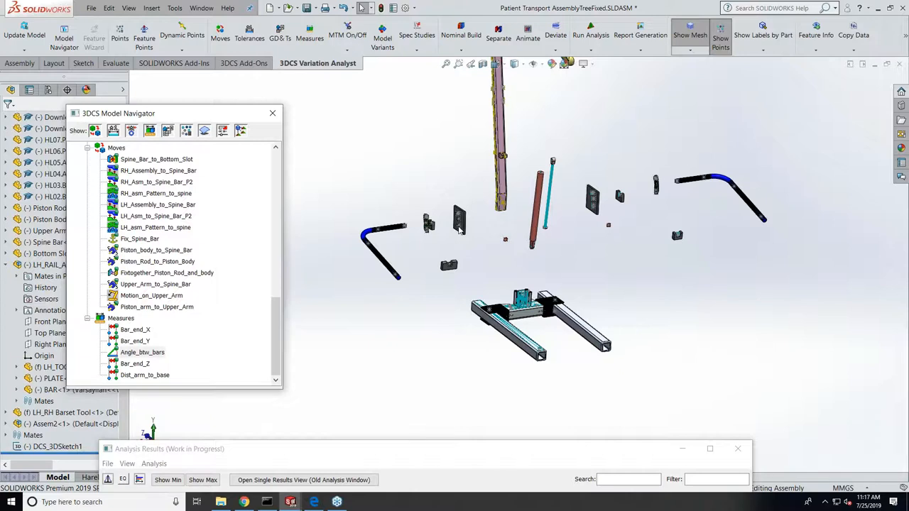
pyautogui.moveTo(497, 87)
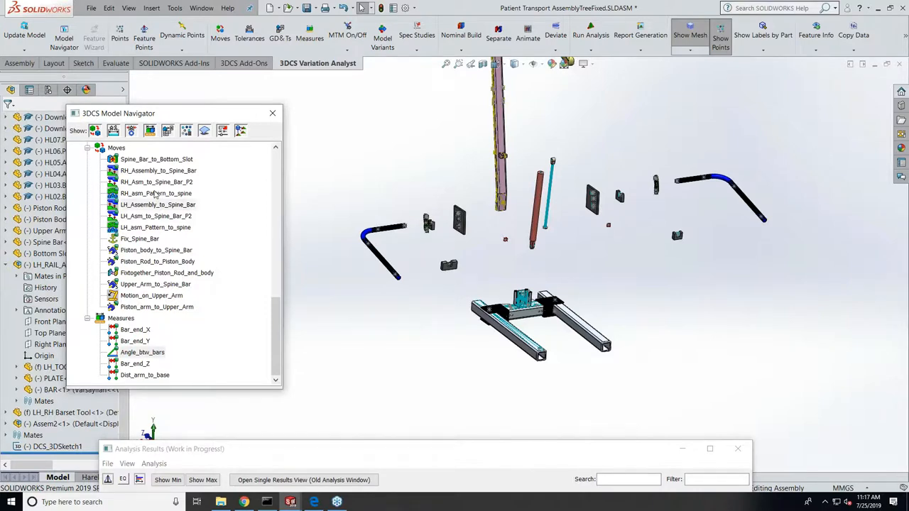
pyautogui.click(157, 182)
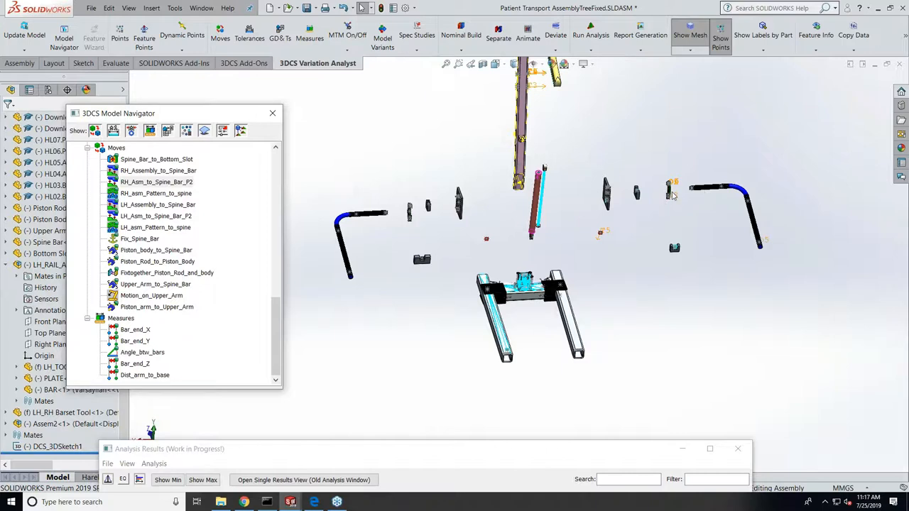
pyautogui.moveTo(538, 115)
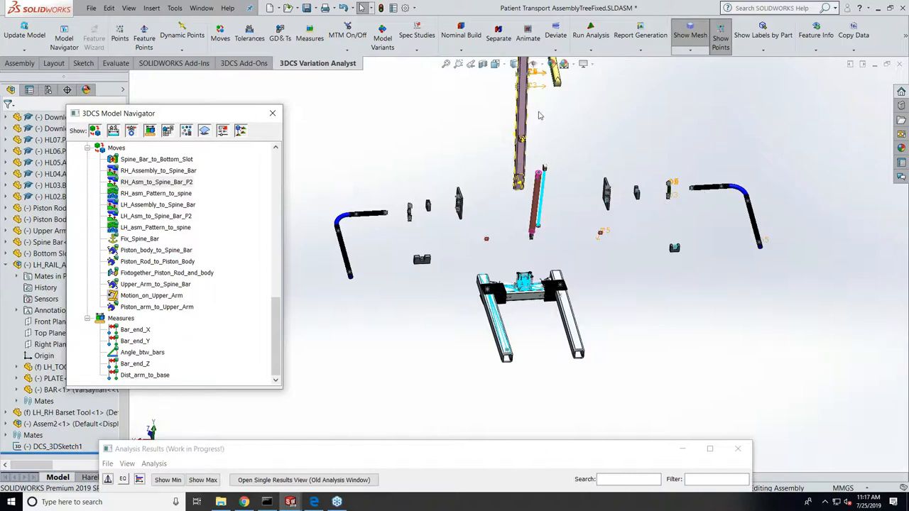
pyautogui.moveTo(604, 233)
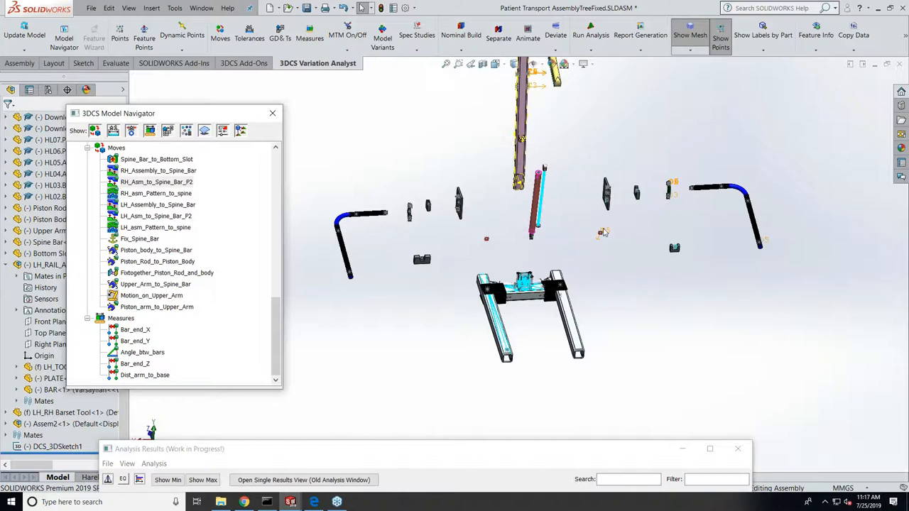
pyautogui.moveTo(604, 247)
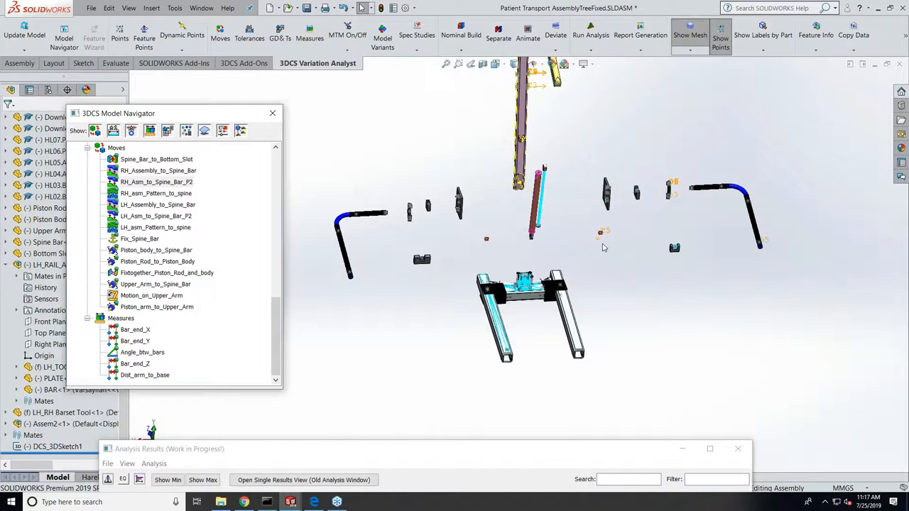
pyautogui.moveTo(616, 247)
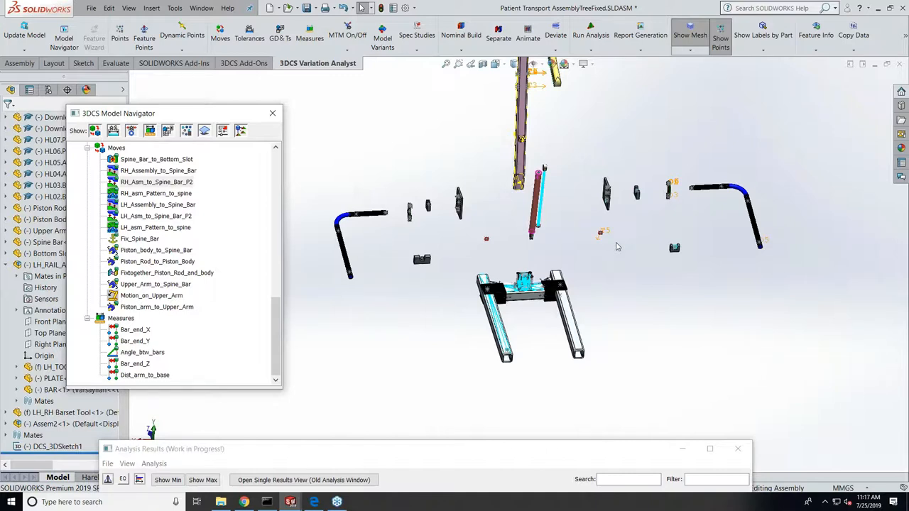
pyautogui.moveTo(538, 99)
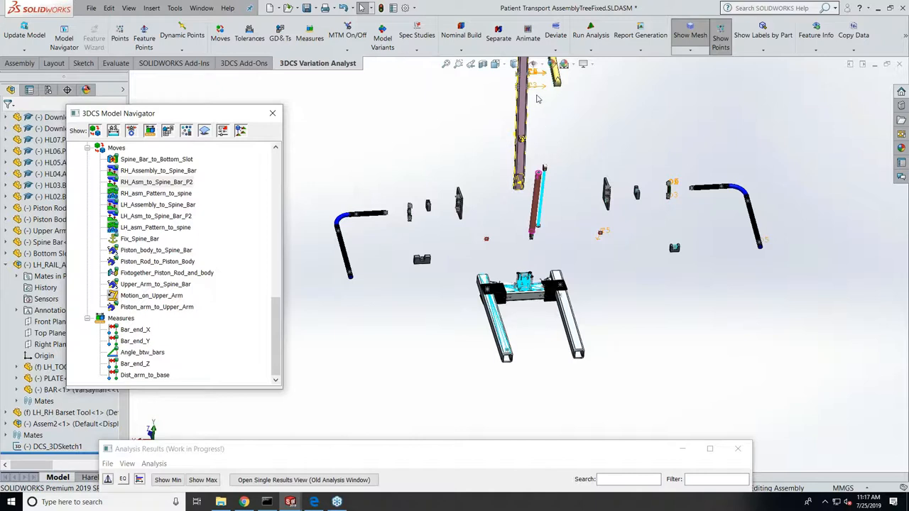
pyautogui.moveTo(592, 260)
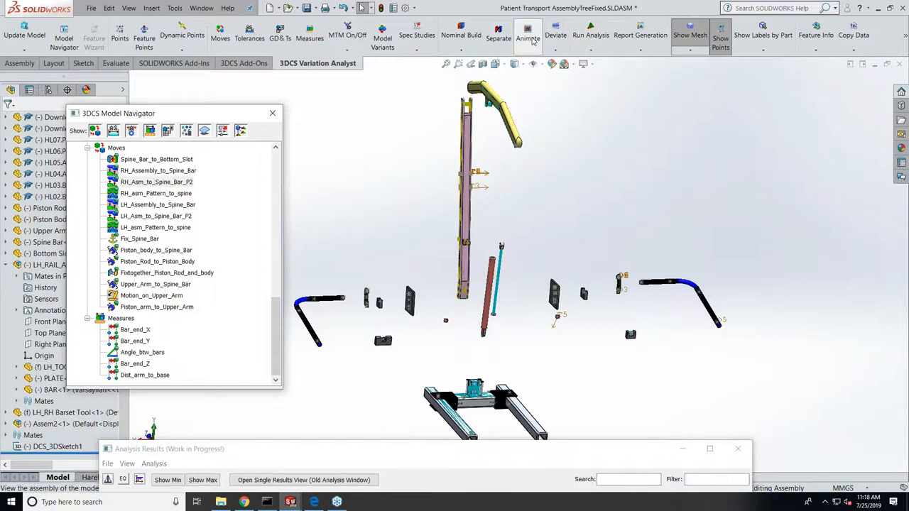
# Play the 13-move assembly animation to bring the parts back together.
pyautogui.click(527, 35)
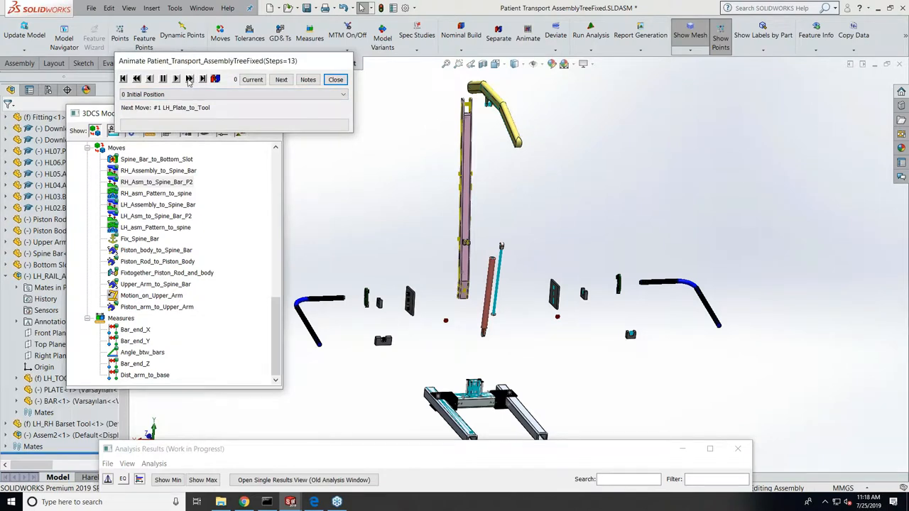
pyautogui.click(190, 78)
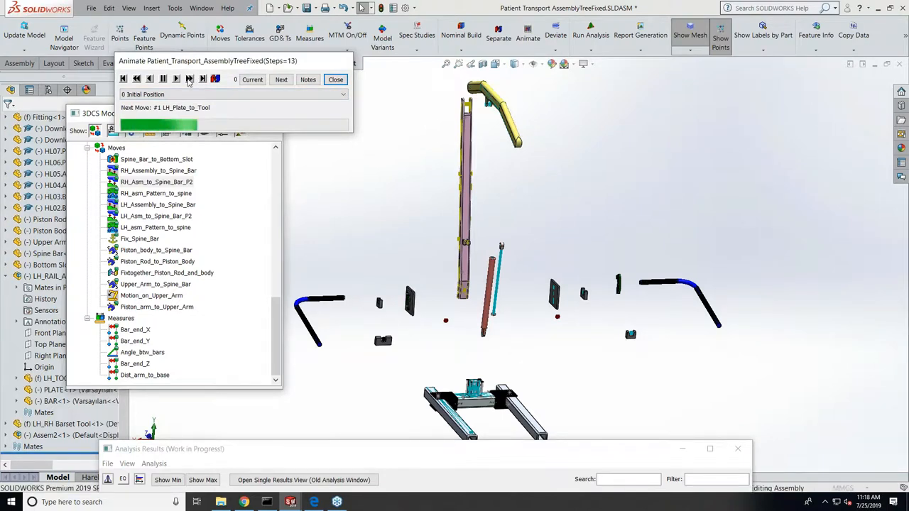
pyautogui.click(281, 79)
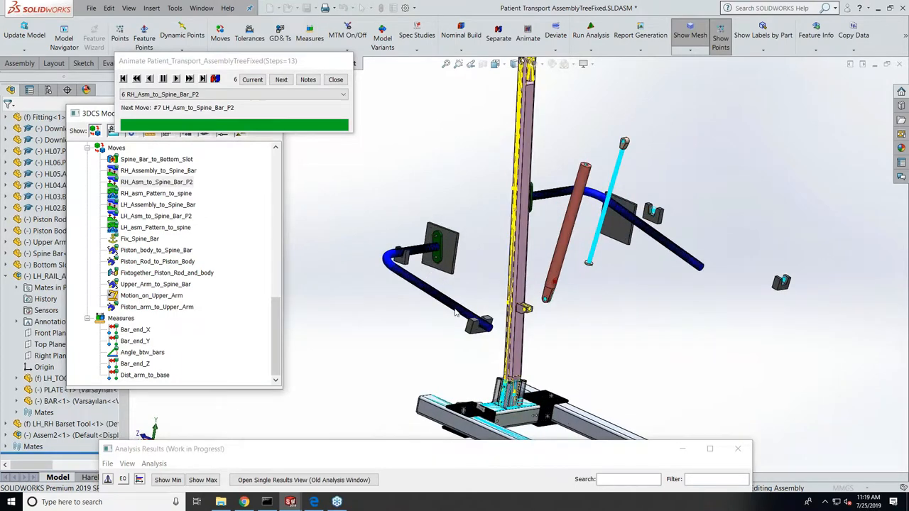
pyautogui.moveTo(192, 79)
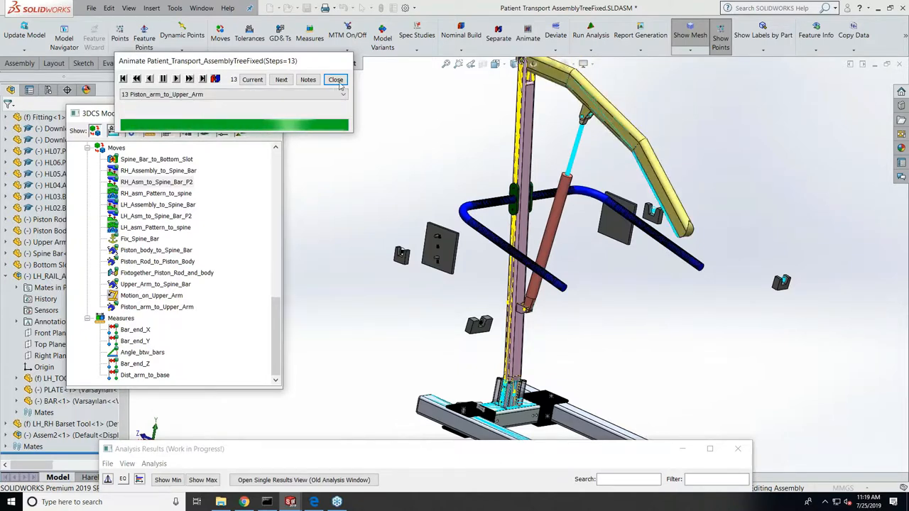
# Close the animation and run a 1000-run Monte Carlo and sensitivity analysis, overwriting old results.
pyautogui.click(335, 79)
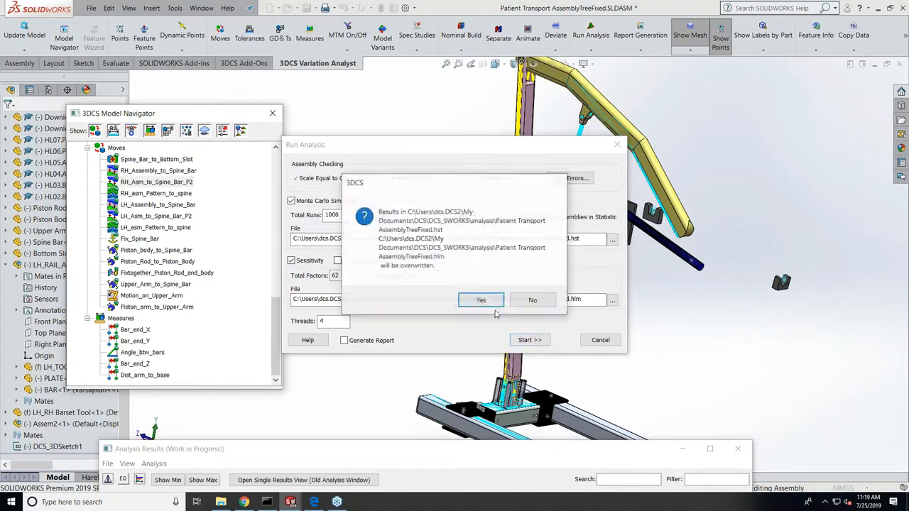
pyautogui.click(480, 300)
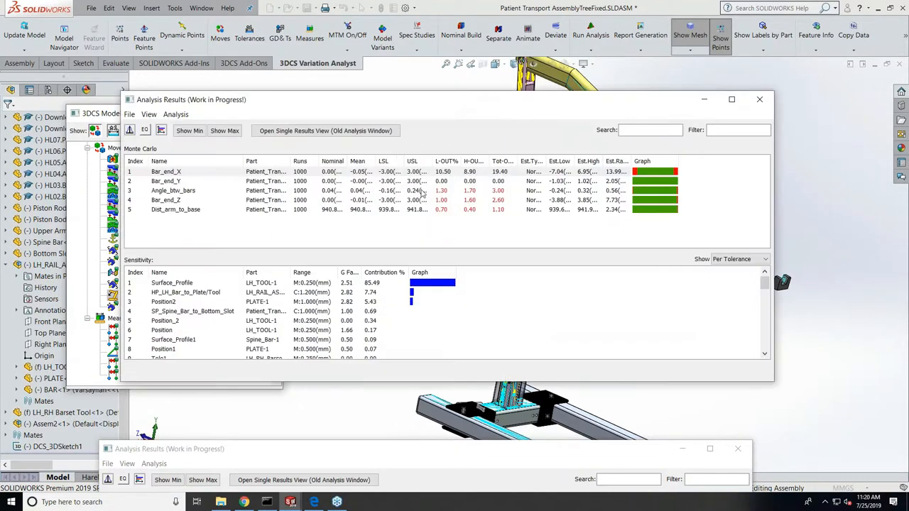
pyautogui.moveTo(408, 457)
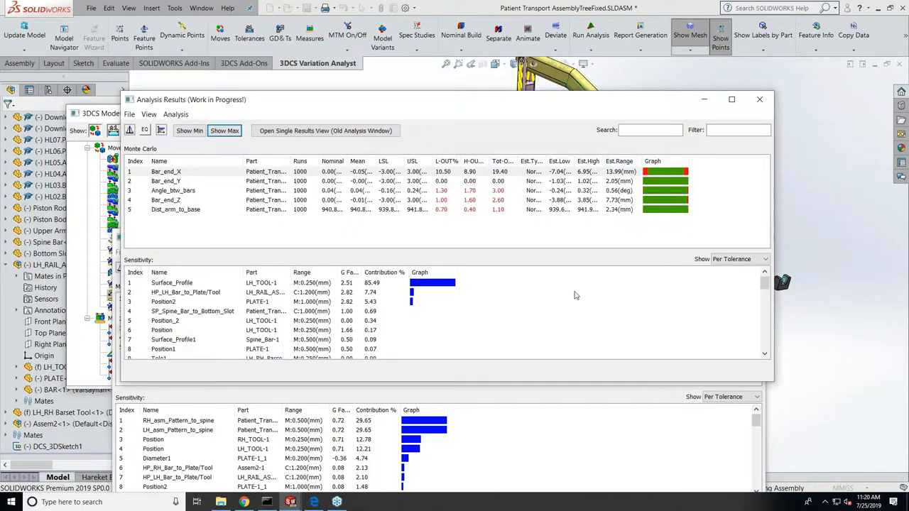
pyautogui.moveTo(747, 442)
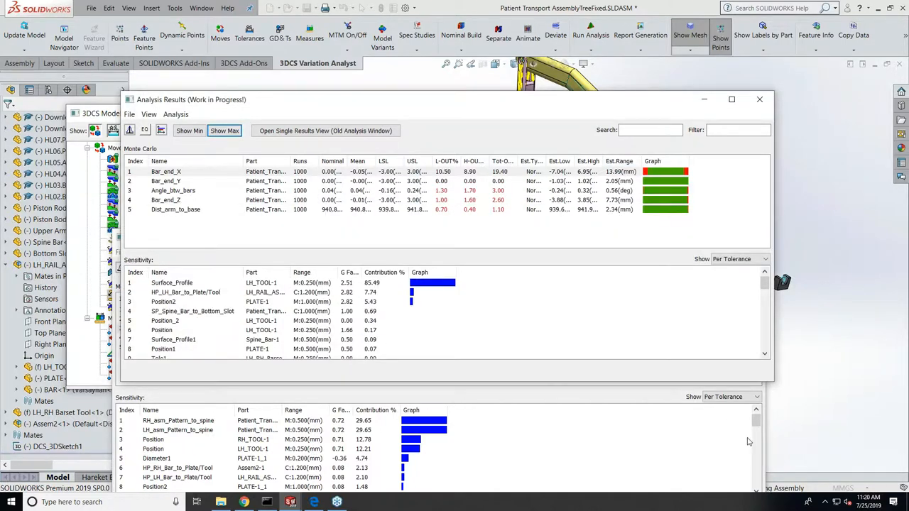